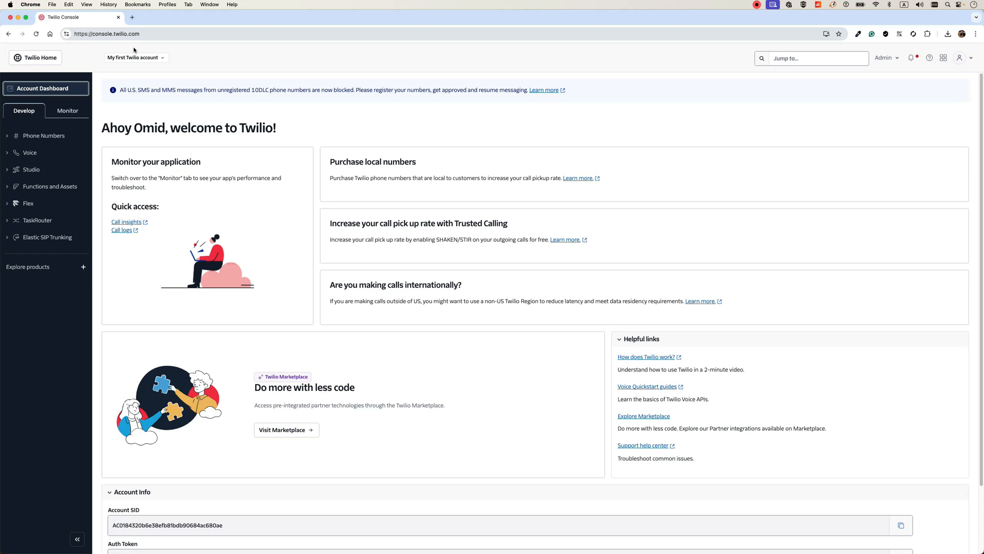
Reach the Elastic SIP Trunks list via the sidebar and start a new SIP trunk
click(47, 237)
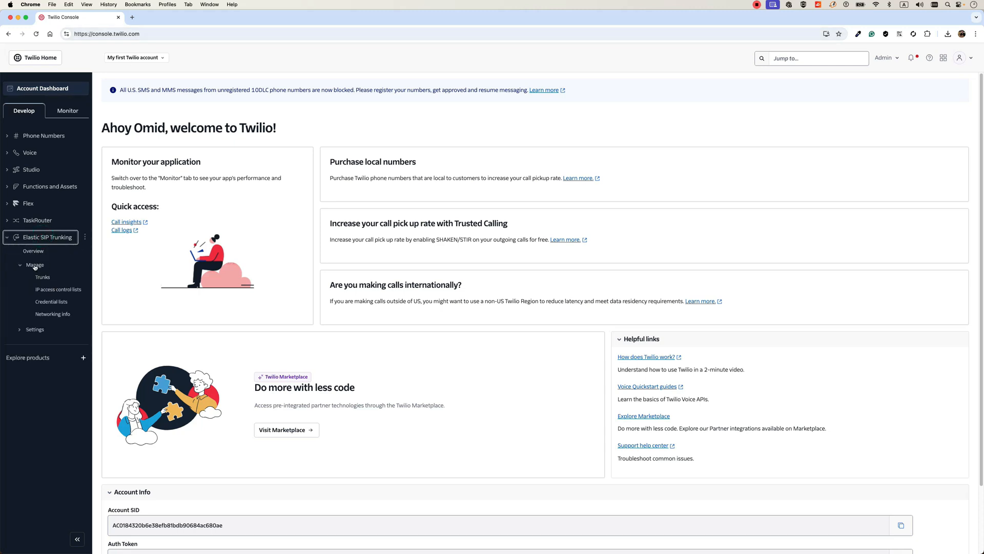
click(35, 264)
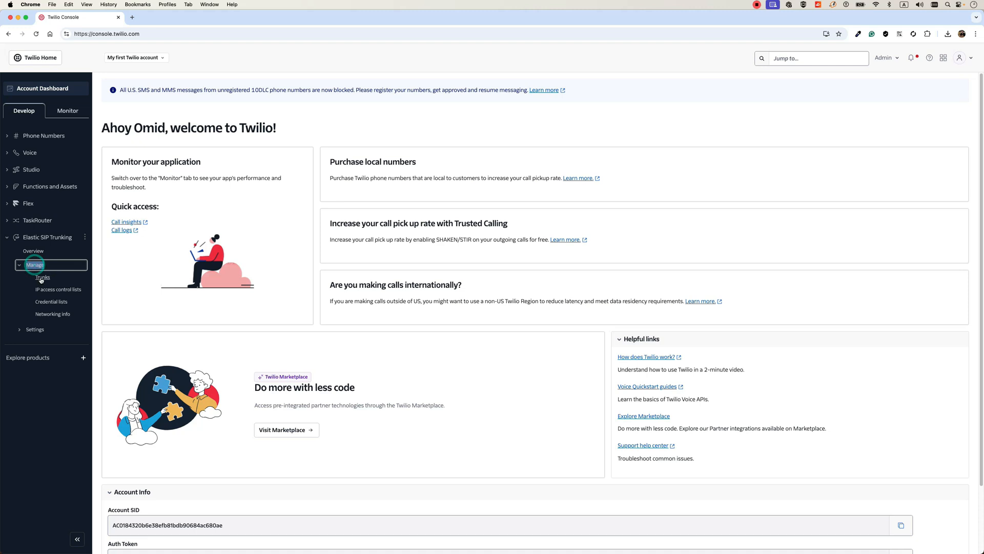
click(43, 276)
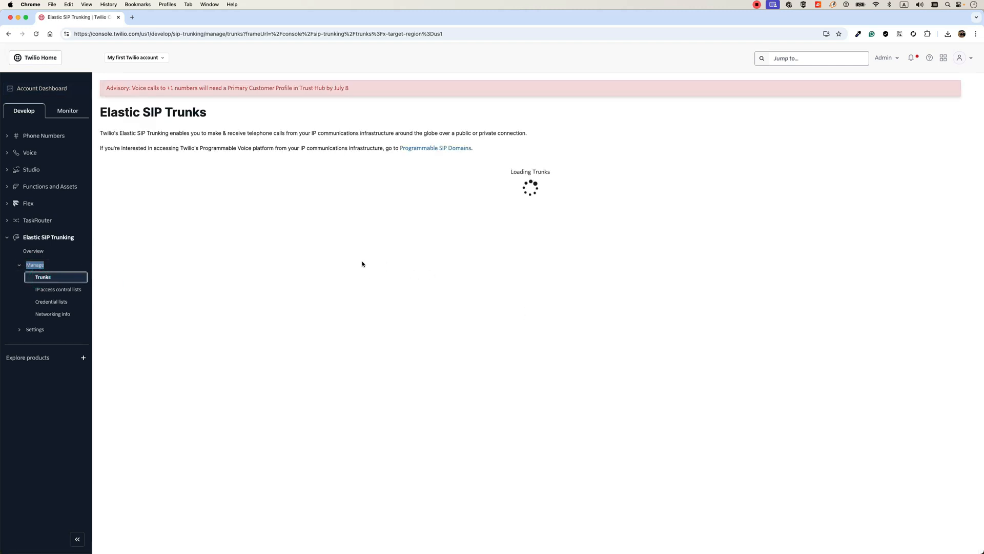
click(146, 192)
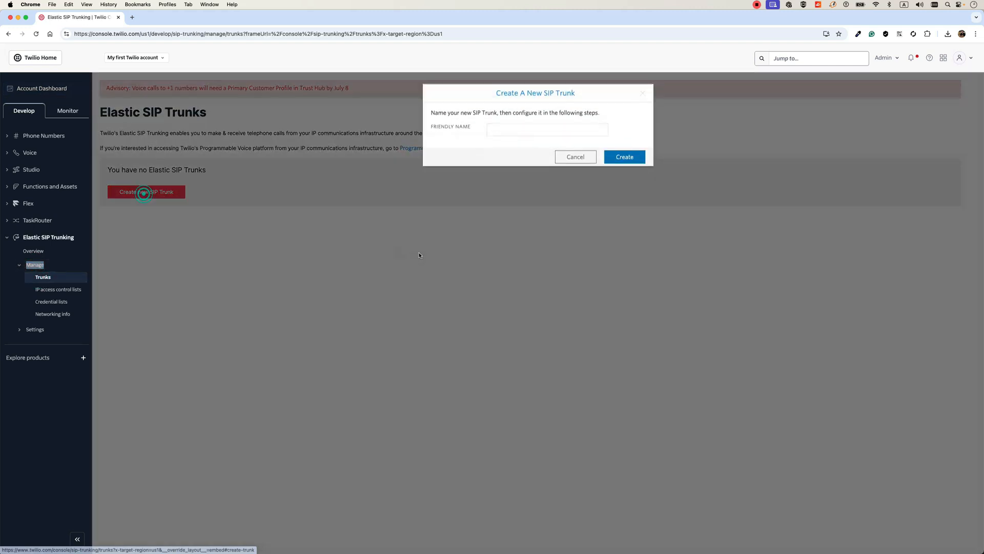
Create the trunk with friendly name FSNODE01
click(548, 129)
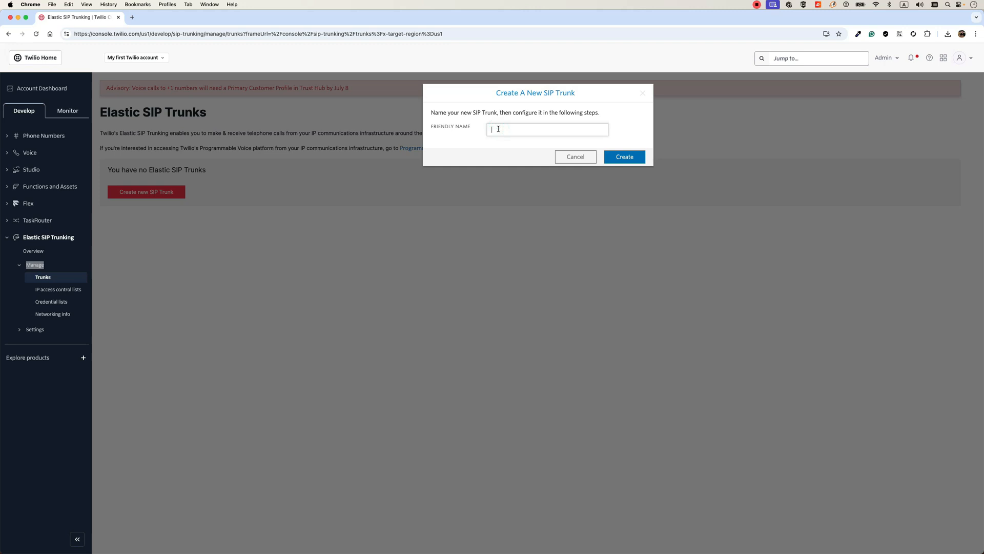
text(FSNODE01)
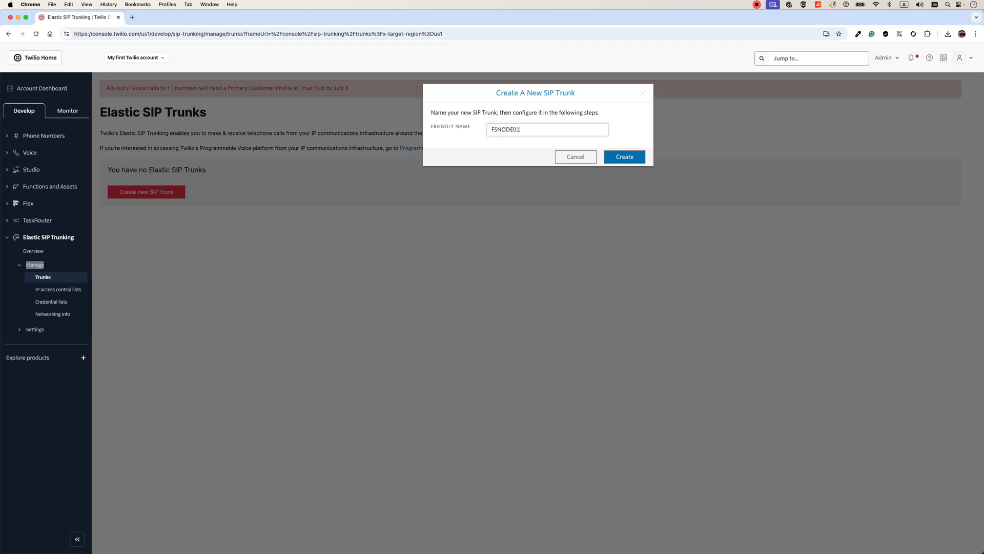
click(624, 155)
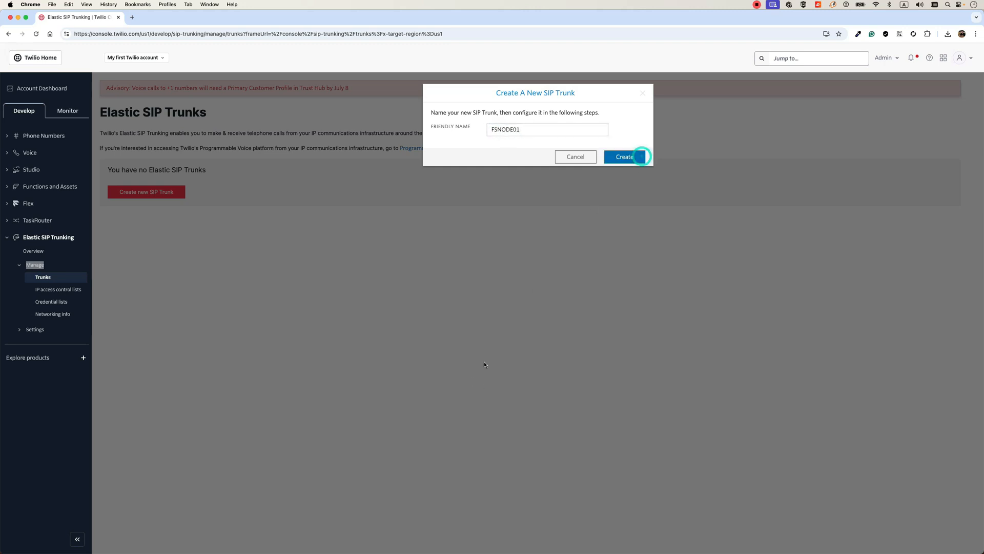
click(623, 155)
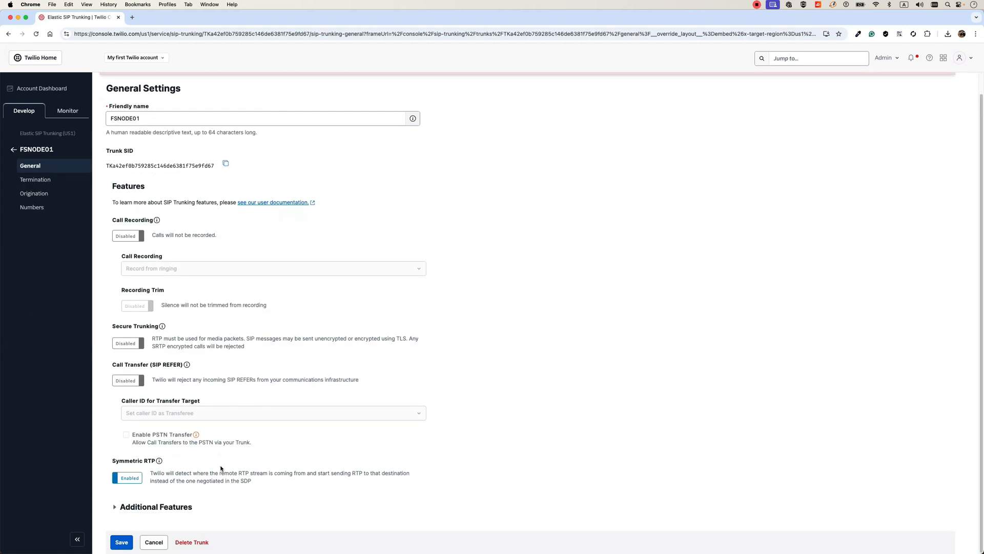
mouse_move(35, 180)
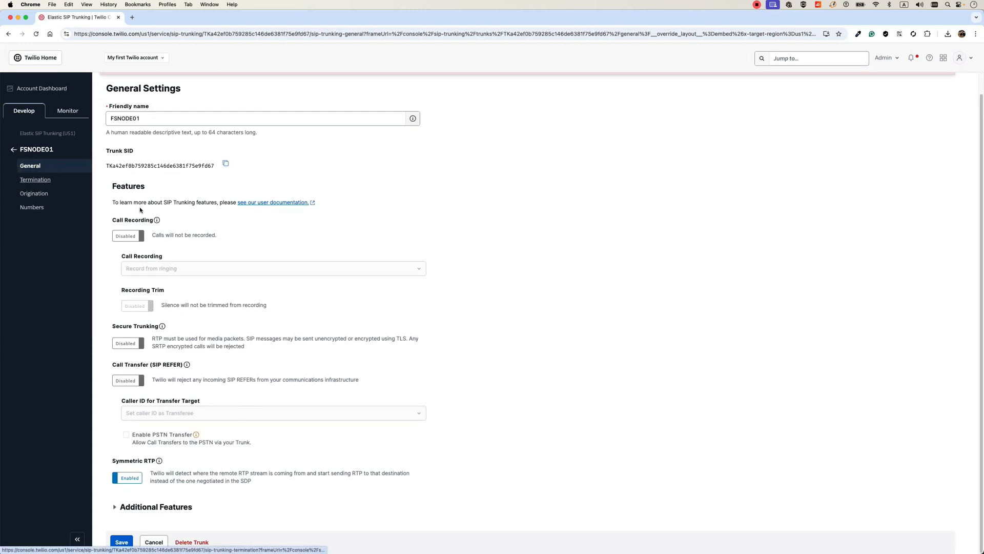
mouse_move(223, 434)
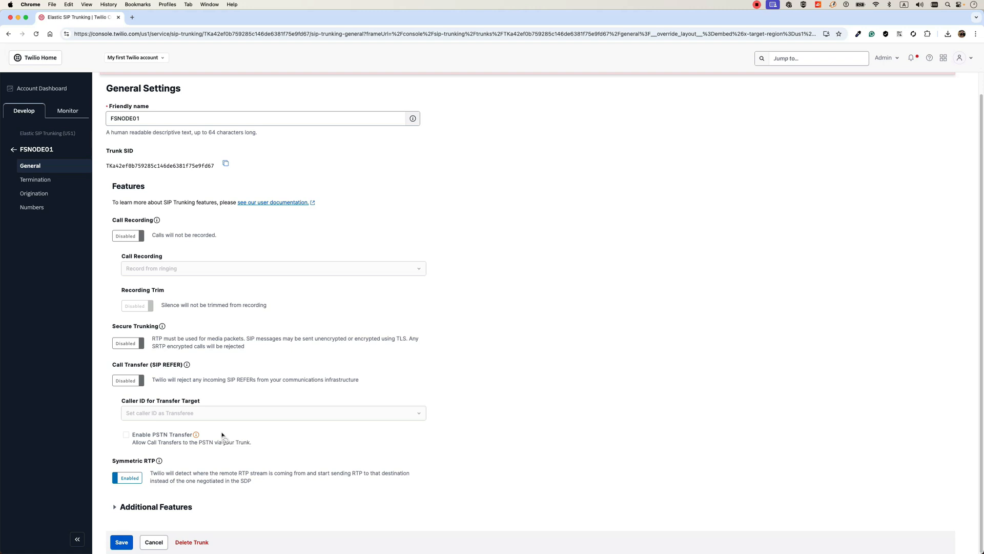
Switch from General Settings to the trunk's Termination page
click(36, 180)
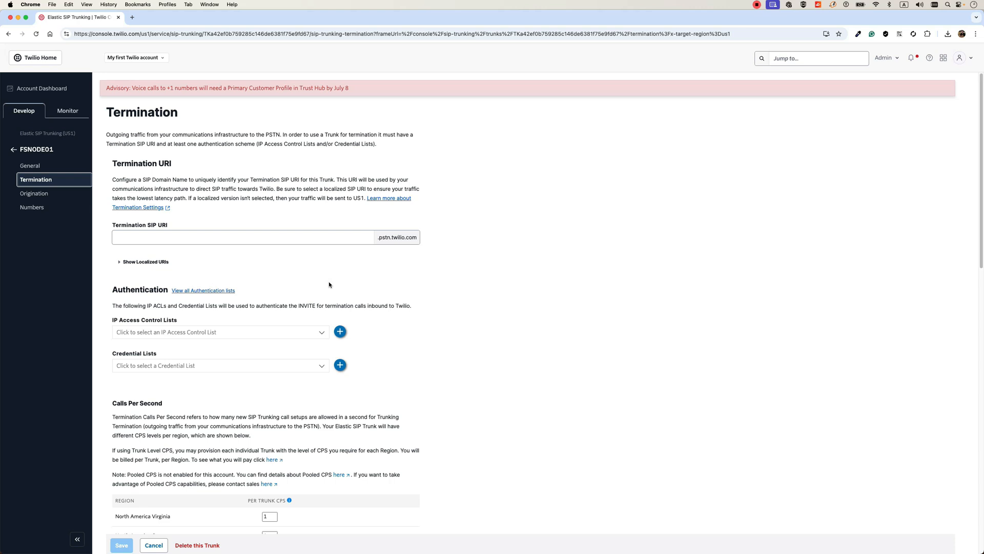
Enter voipdevops as the termination SIP URI prefix before .pstn.twilio.com
click(213, 237)
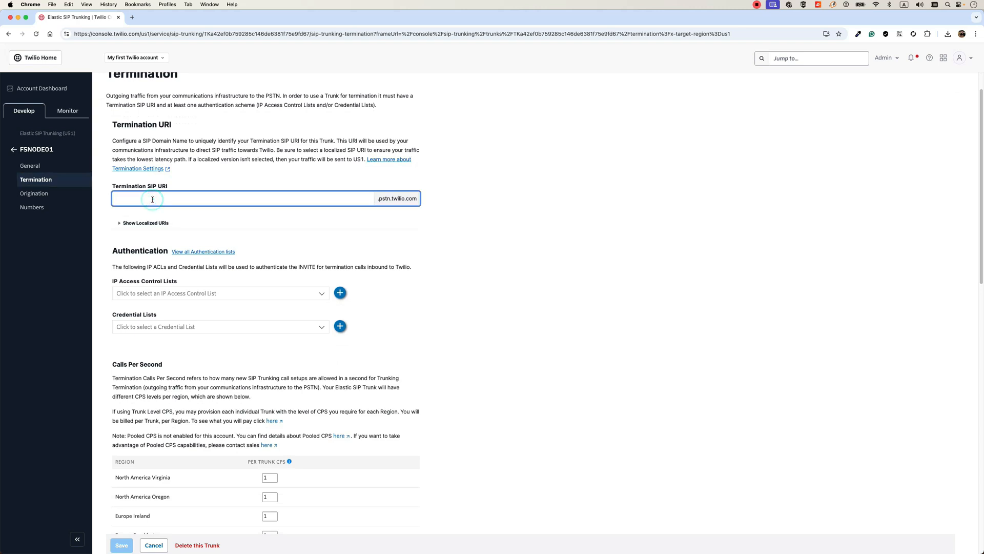
text(voip)
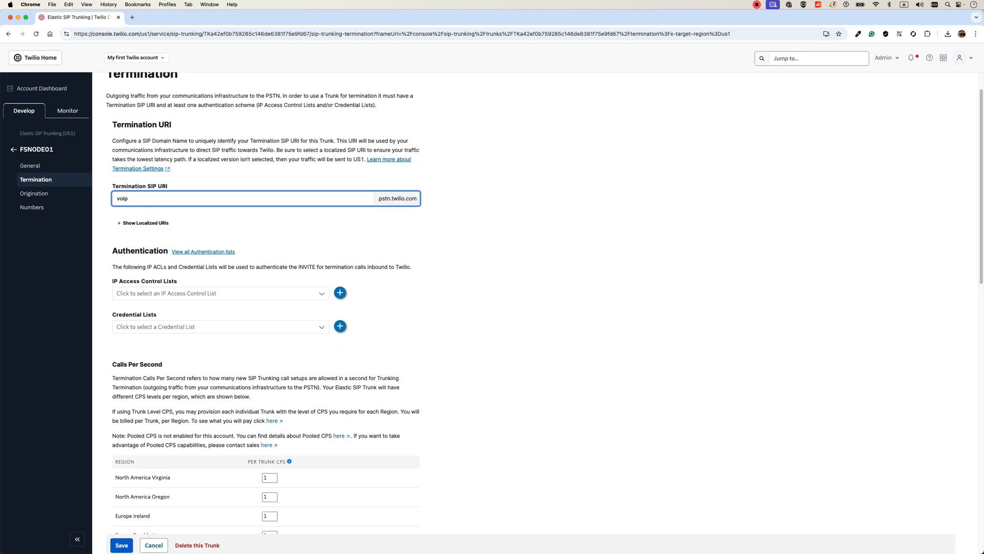
text(devops)
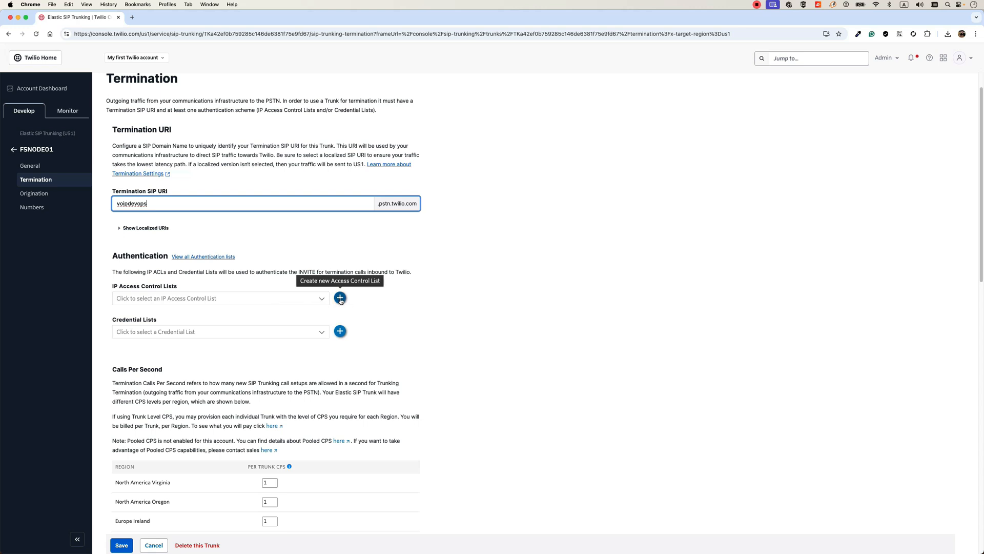
Create IP ACL myDOFSnode01 allowing 198.211.115.240 with prefix length 32
click(339, 297)
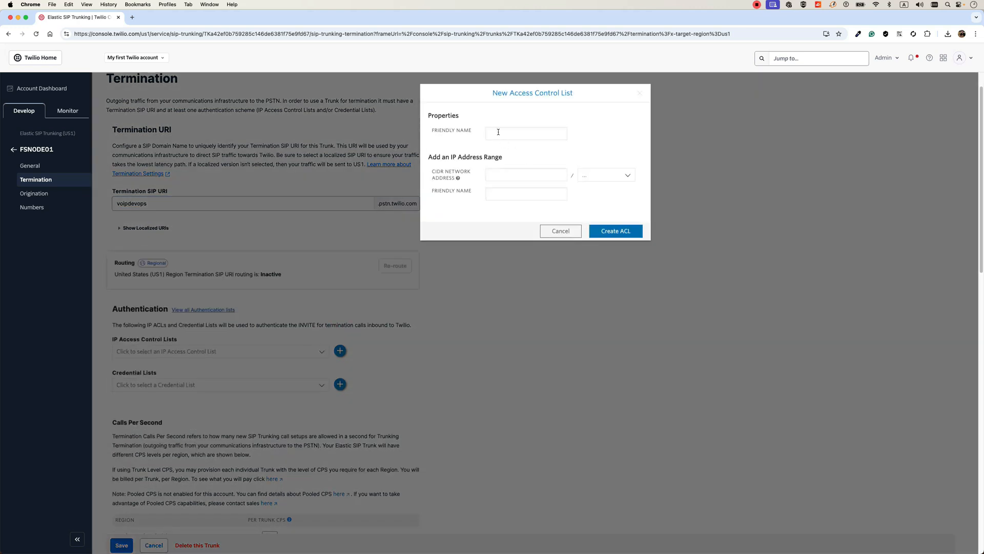
text(myDO)
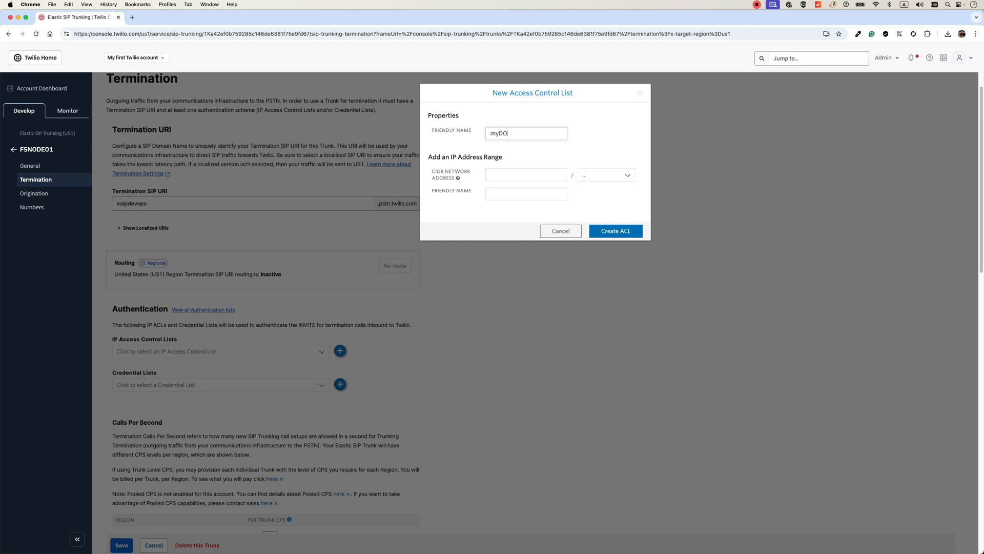
text(FSnode0)
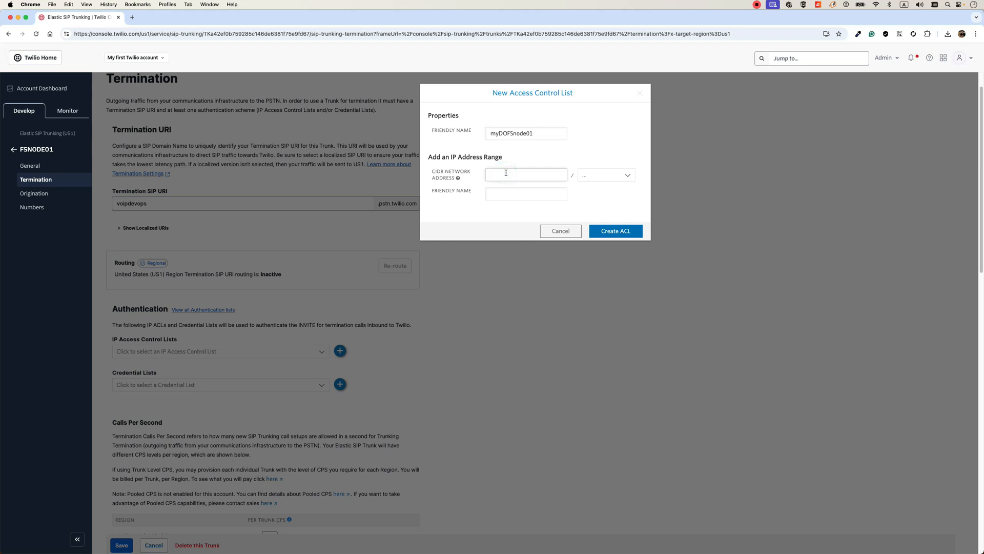
text(198.211.115.240)
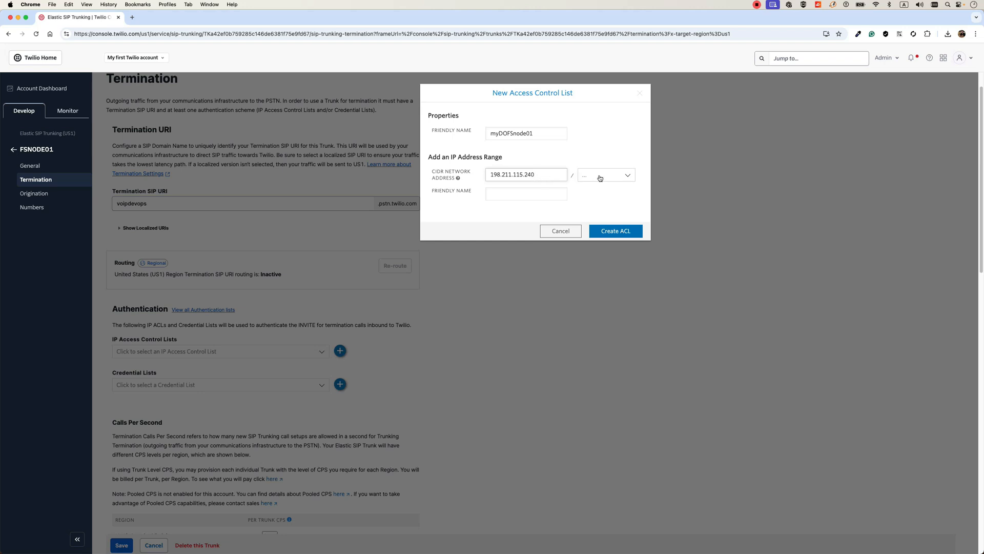
click(607, 174)
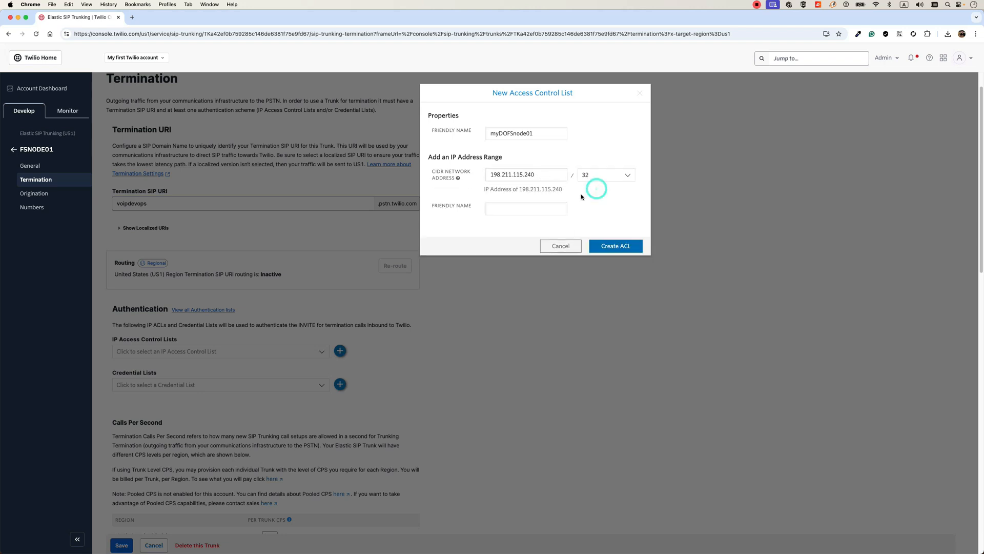
click(537, 174)
text(myDOFSnode01)
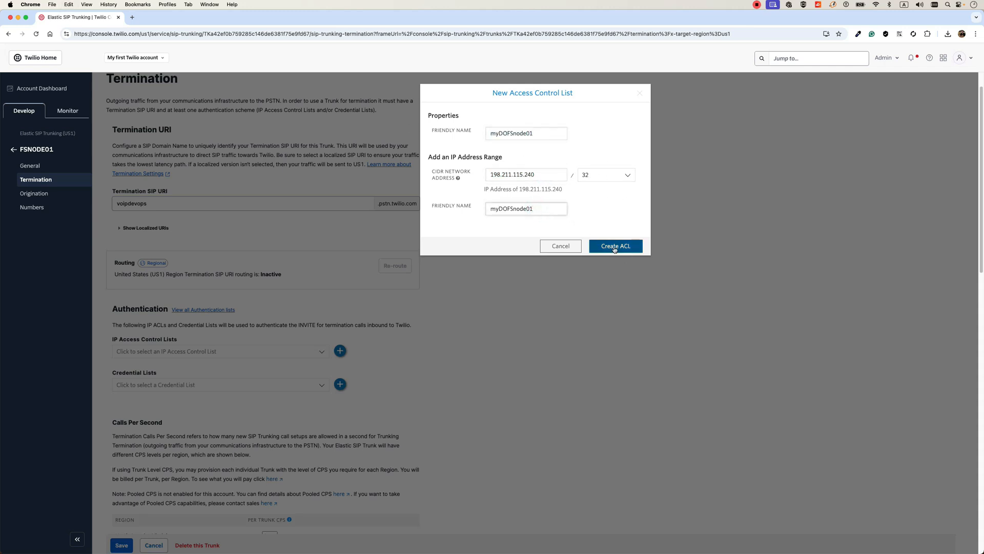
click(615, 246)
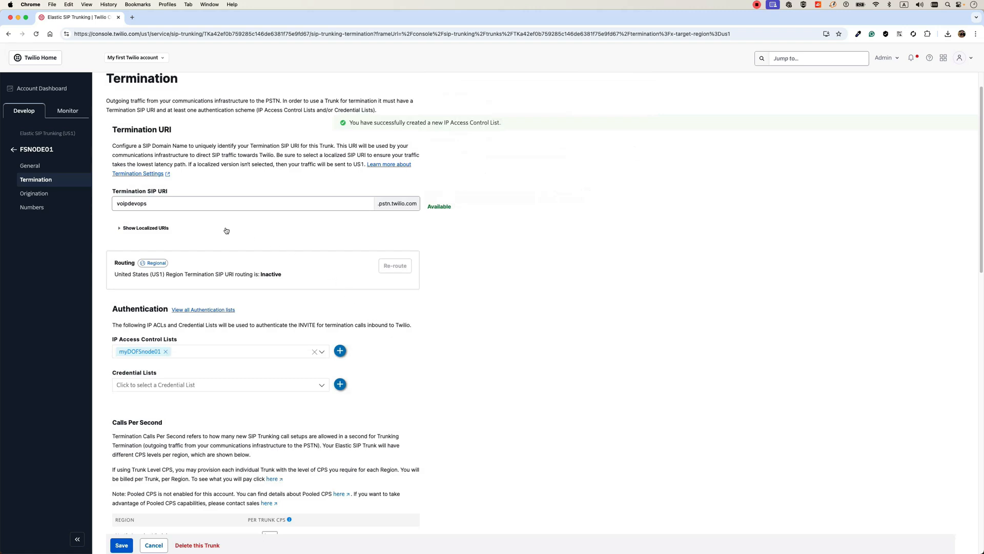
Save the termination settings and move on to the Origination page
scroll(down, 3)
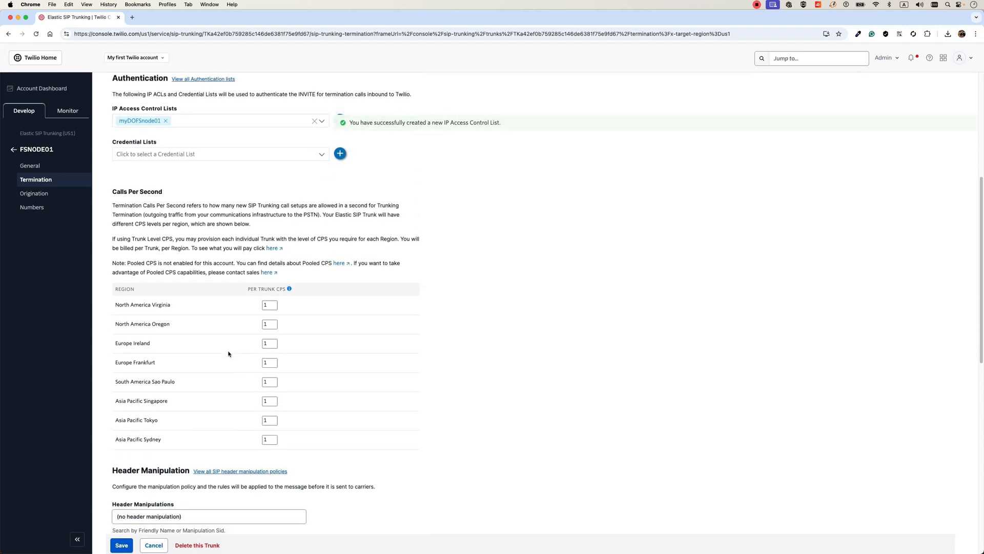
scroll(down, 3)
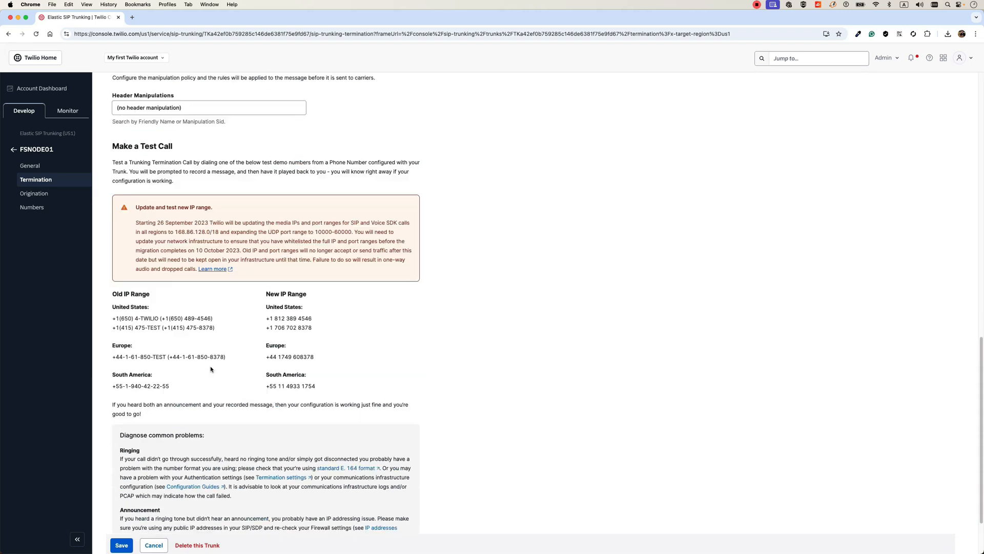
scroll(up, 3)
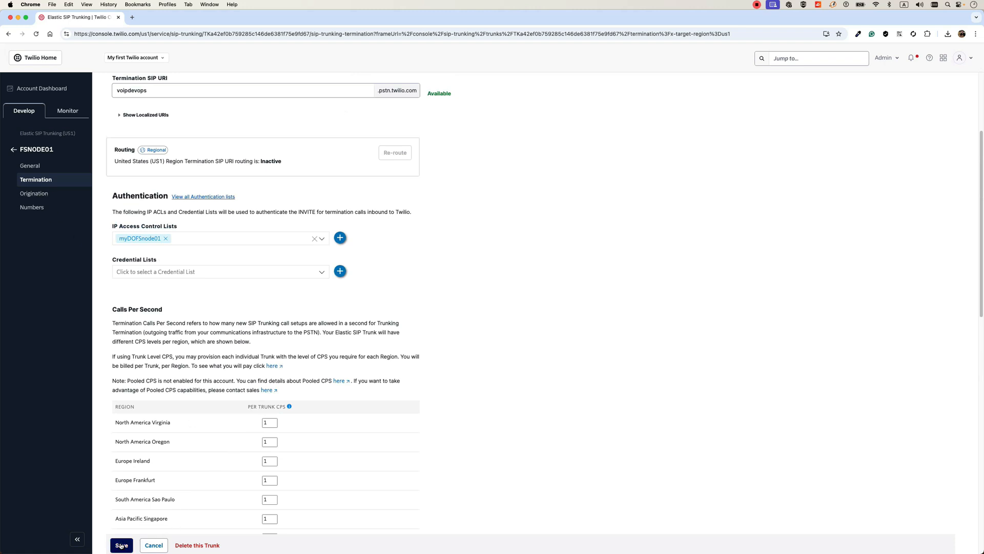
click(122, 544)
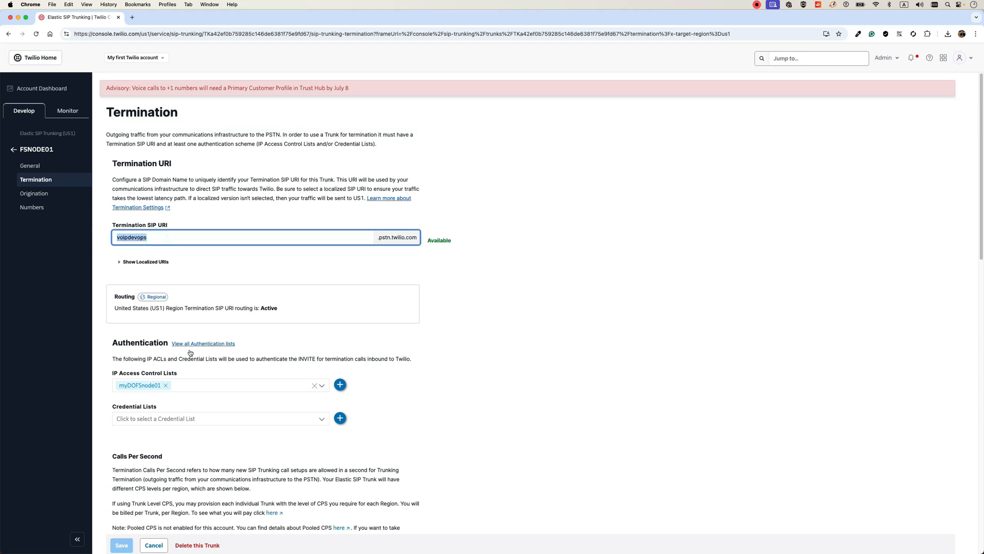
scroll(down, 3)
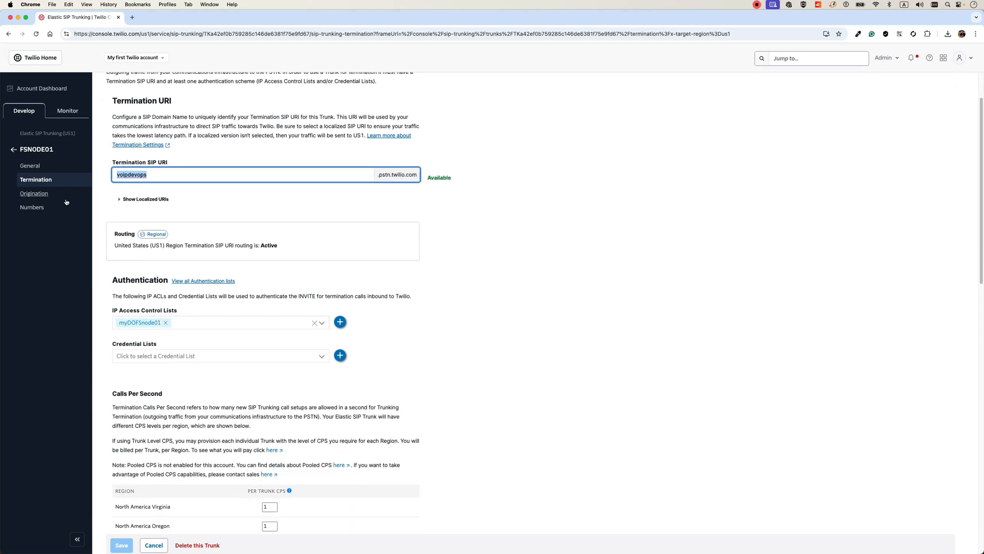
click(34, 193)
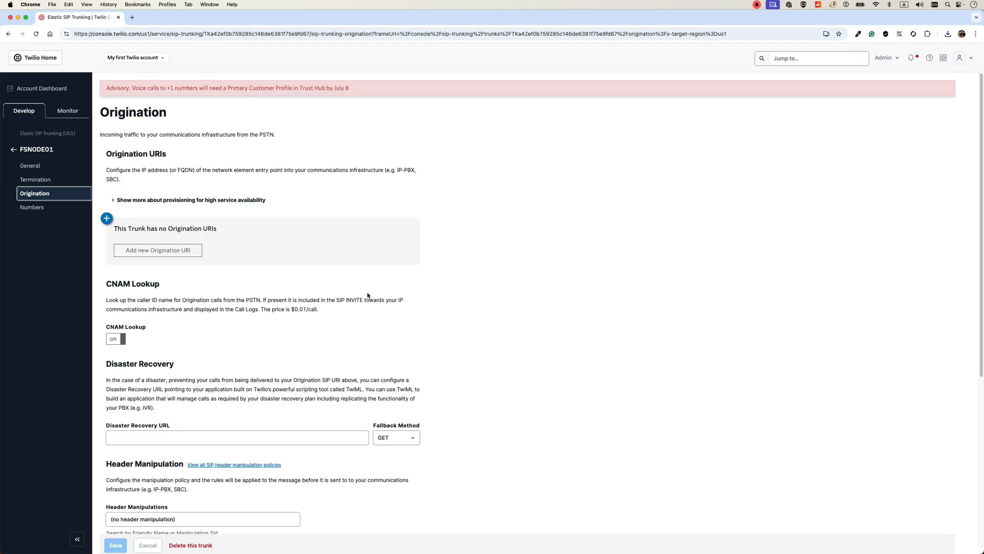
Add origination URI sip:198.211.115.240, correcting a mistyped name, with priority and weight 10
click(105, 218)
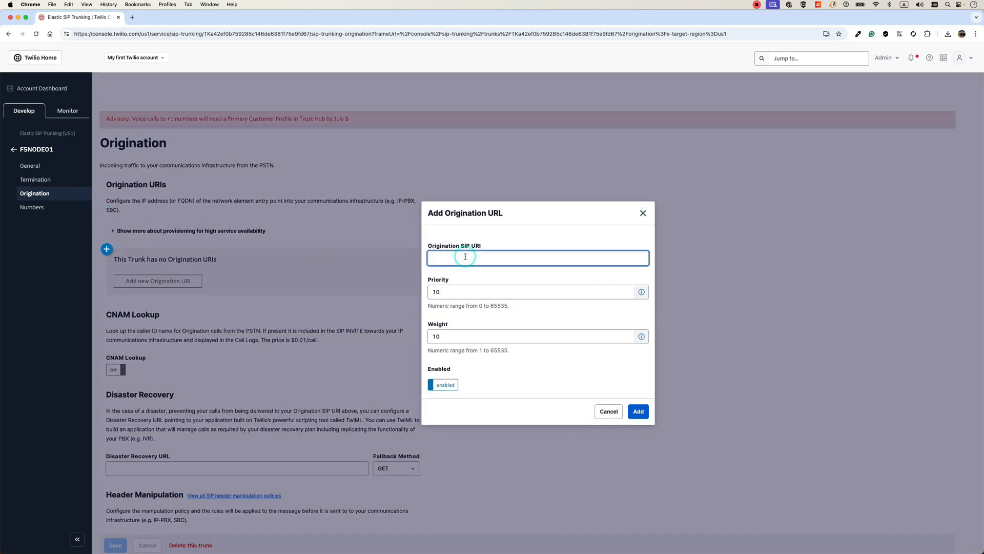
text(sip:myDOFSnode01)
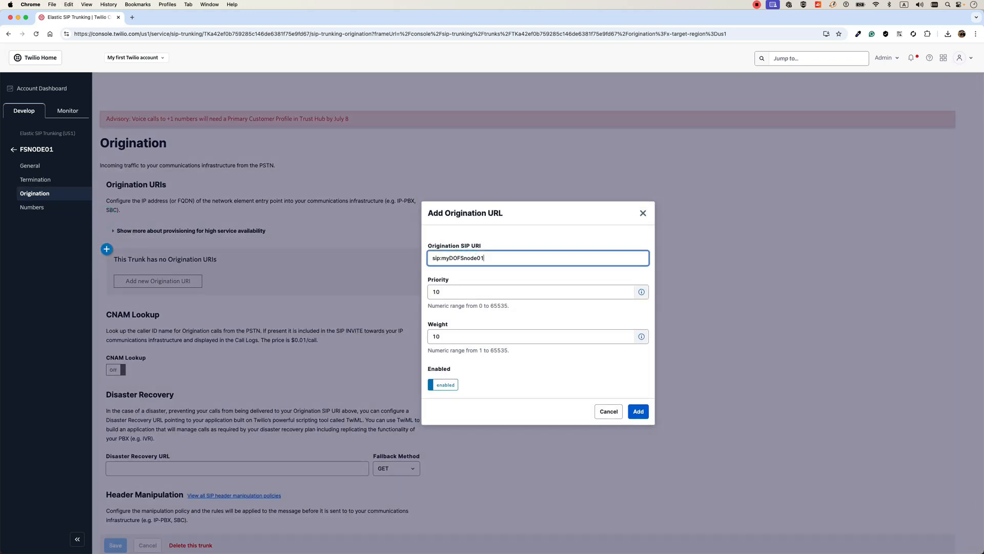
key(Backspace)
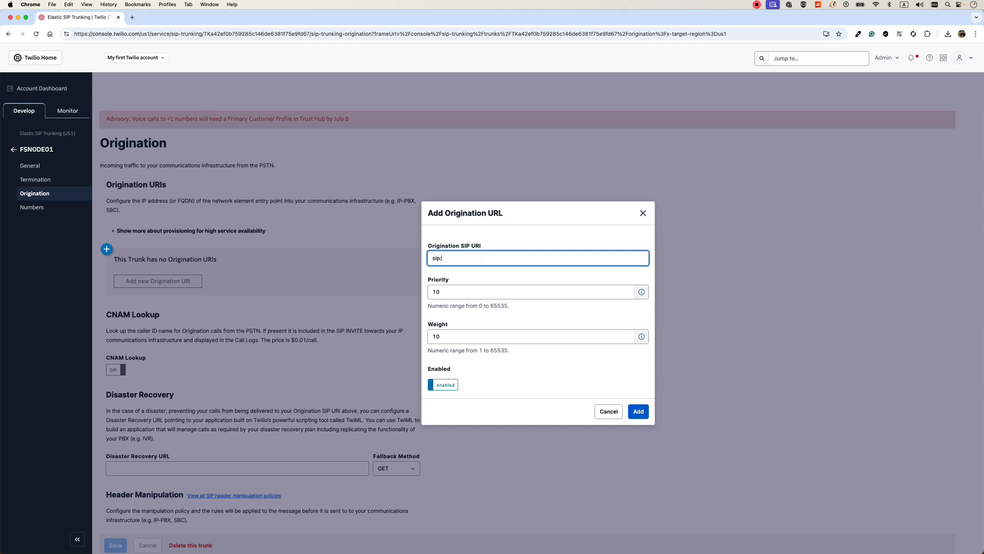
text(198.211)
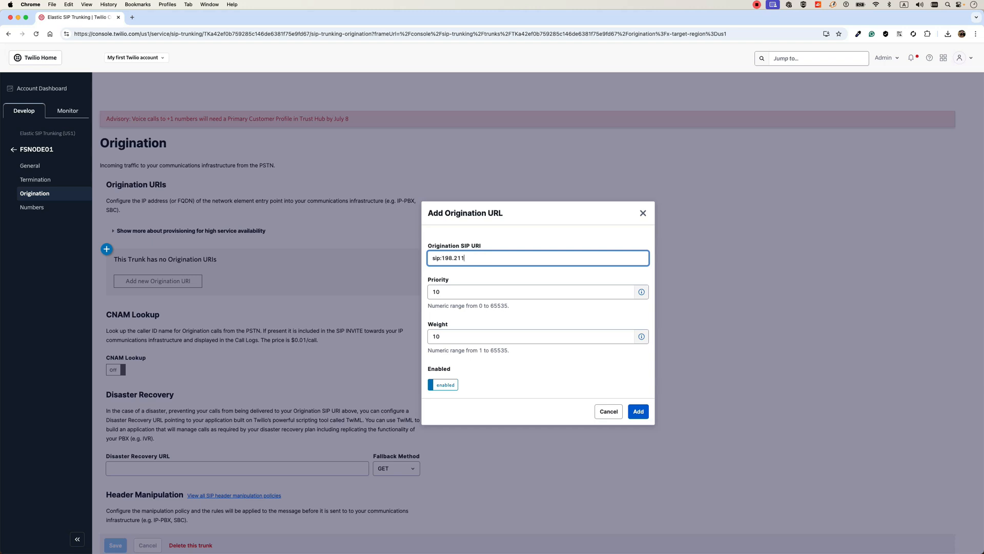
text(.115.2)
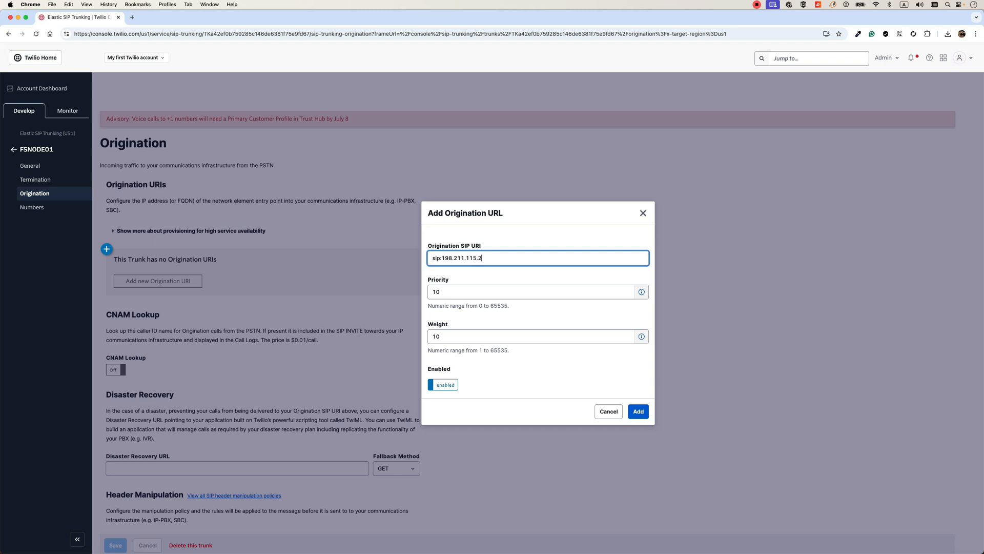
text(40)
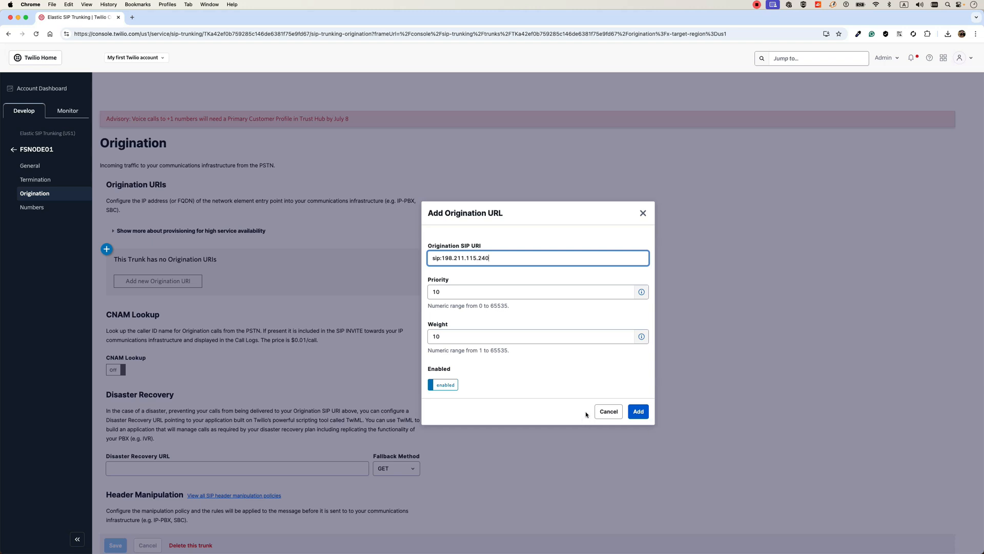
click(637, 411)
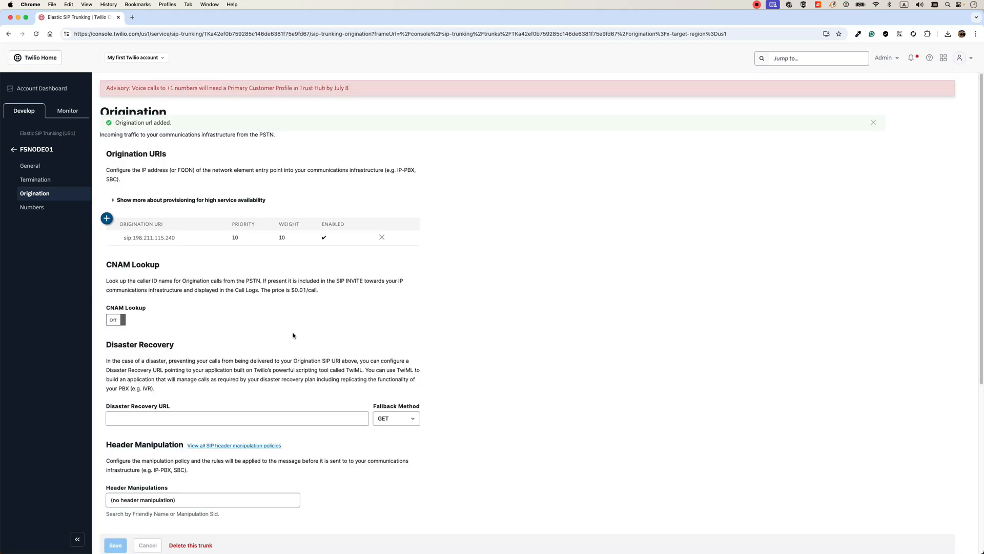
Move from Origination to the trunk's Numbers page
scroll(down, 3)
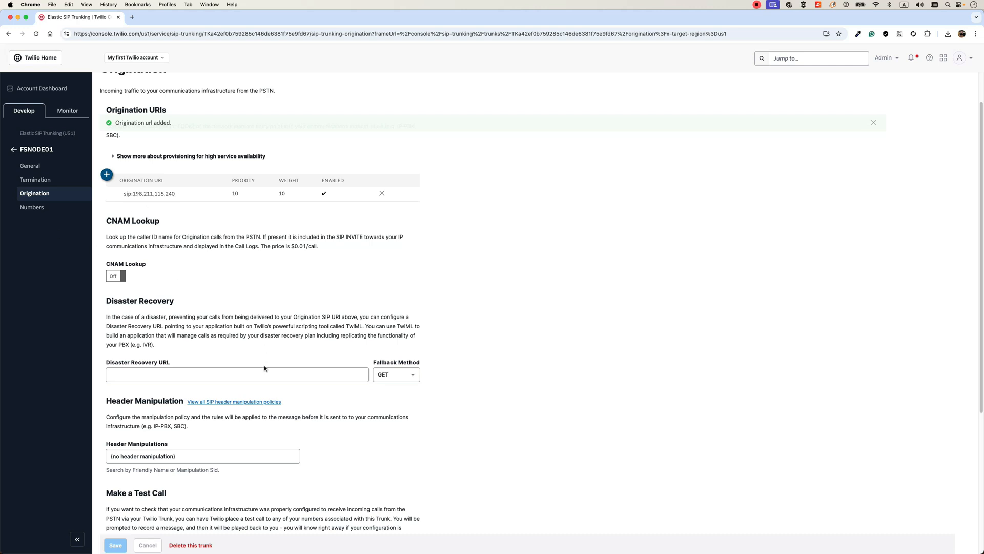
click(32, 207)
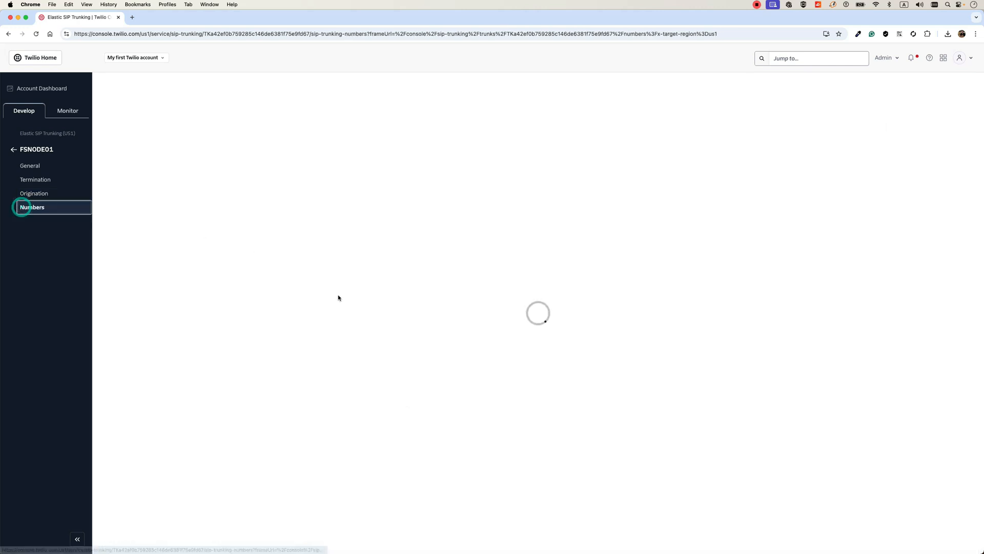
Choose Add an Existing Number to list available trunking numbers
click(32, 207)
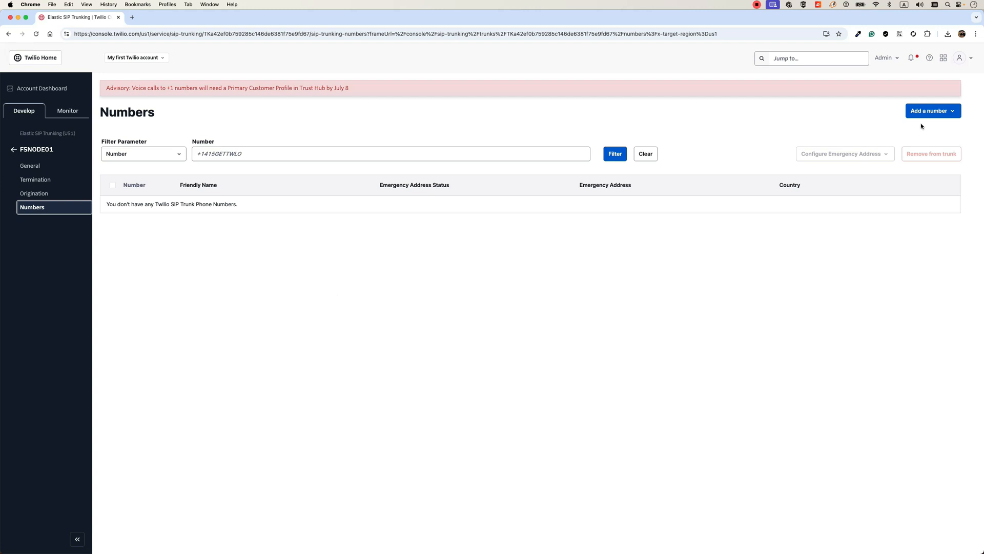
click(933, 111)
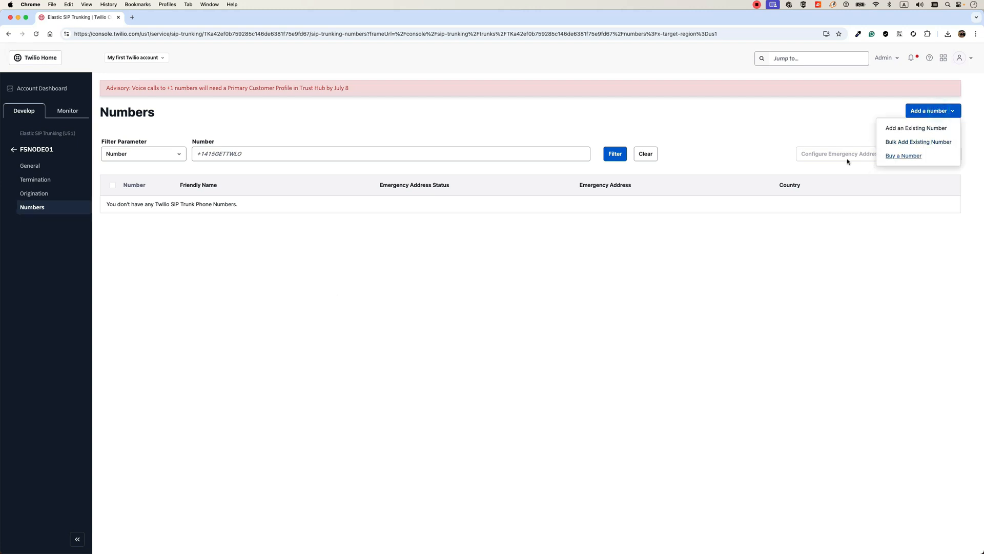
mouse_move(913, 146)
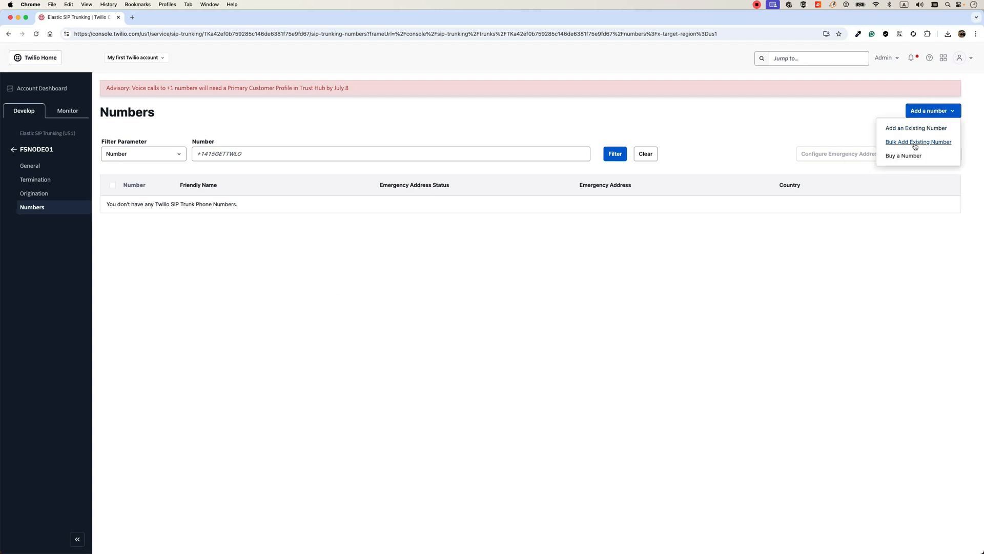
mouse_move(895, 160)
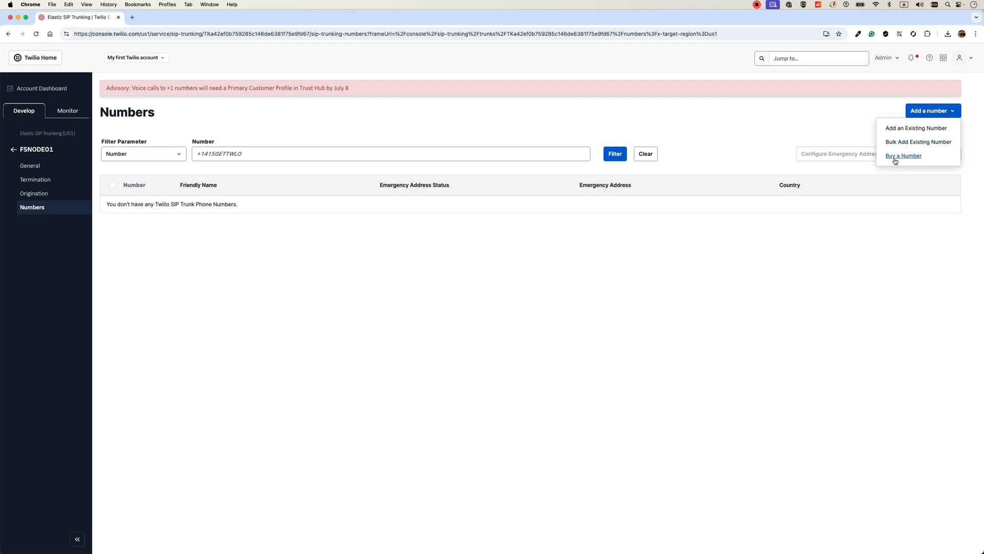
mouse_move(906, 130)
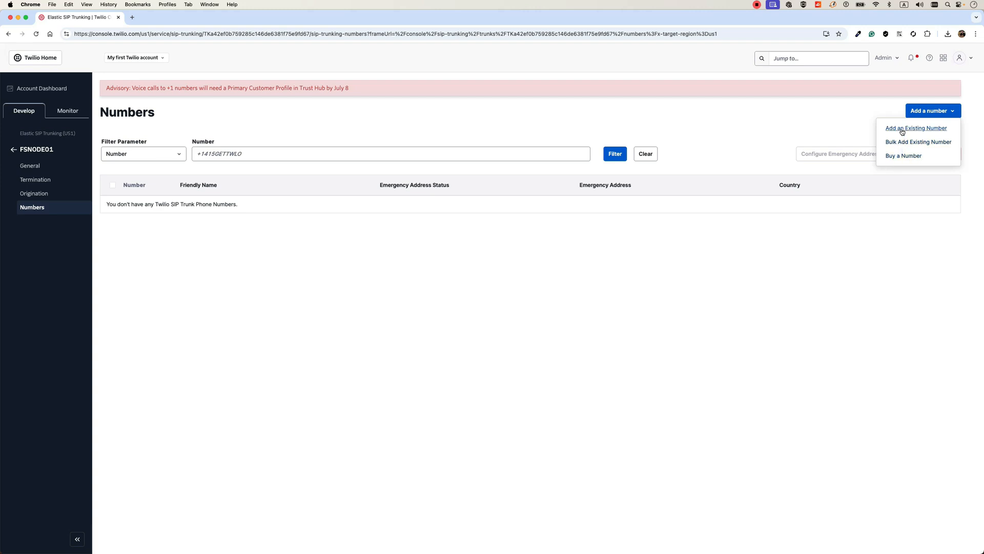
mouse_move(902, 131)
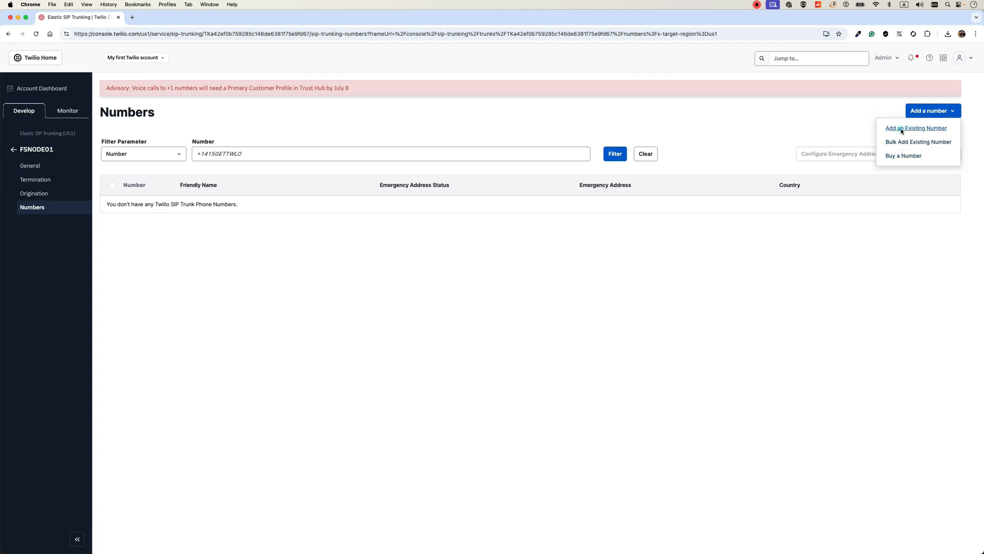
click(916, 128)
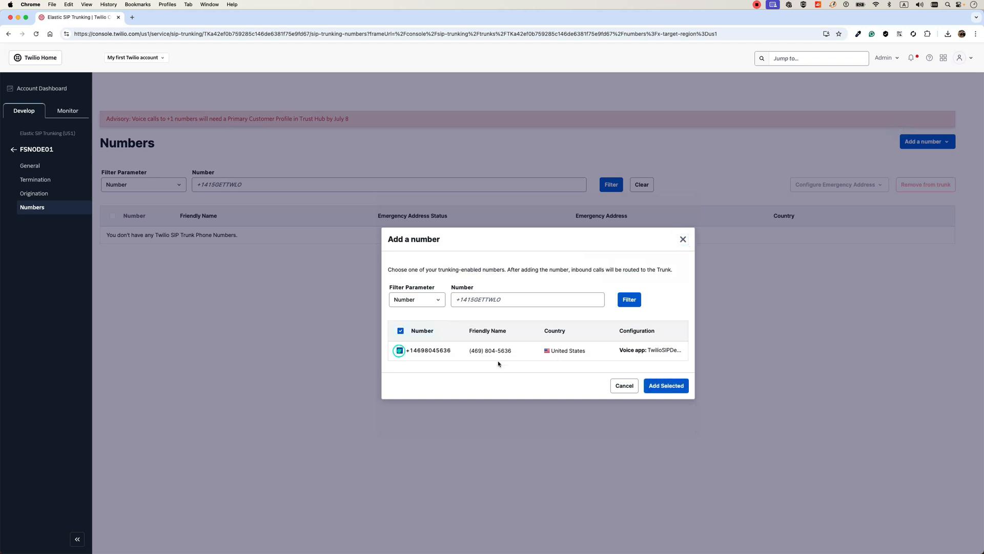
click(400, 351)
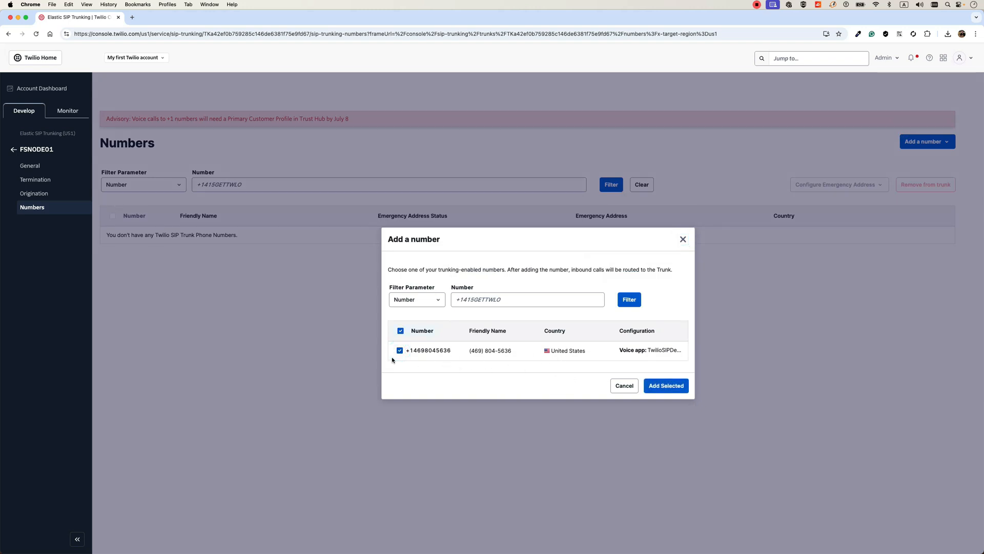
mouse_move(465, 353)
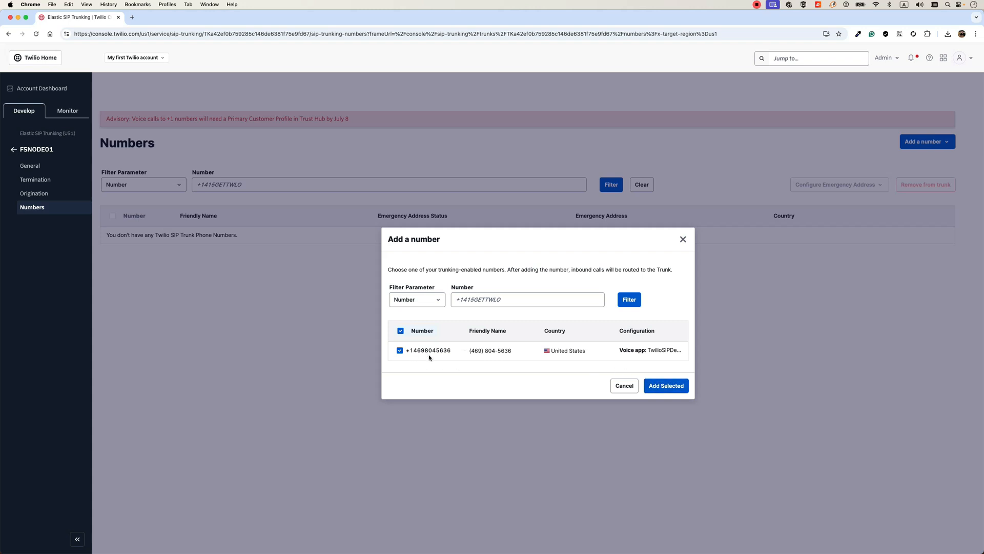
click(666, 386)
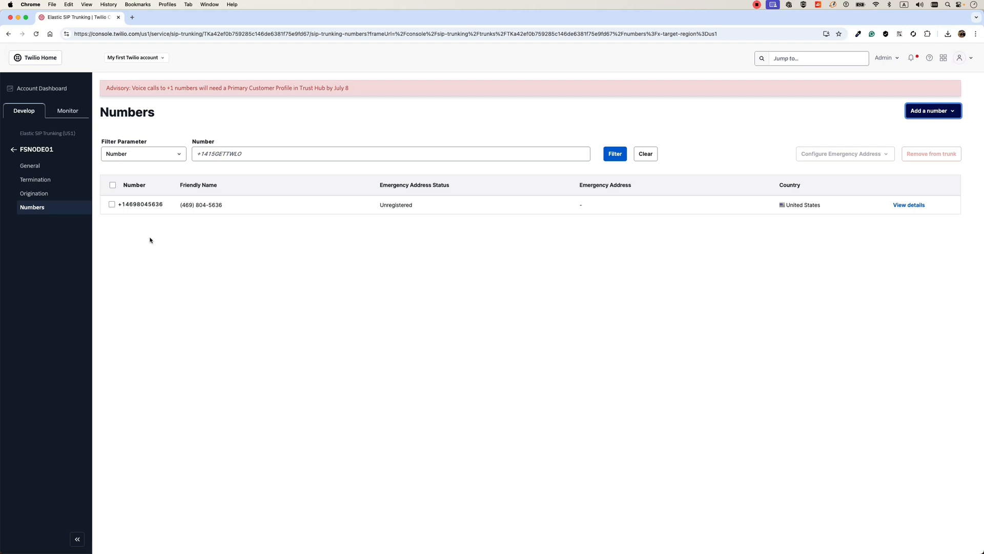
mouse_move(268, 349)
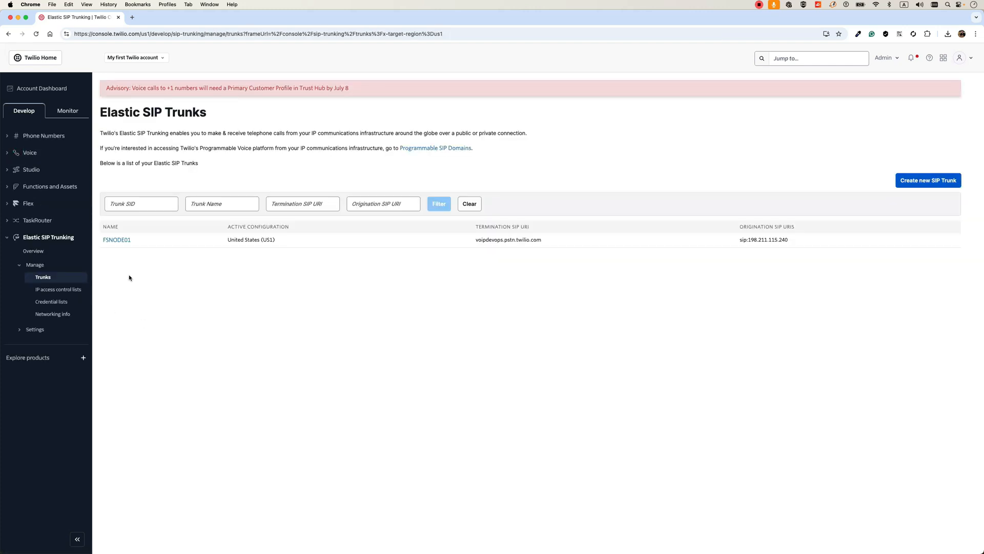
Review FSNODE01's general and termination settings
click(117, 240)
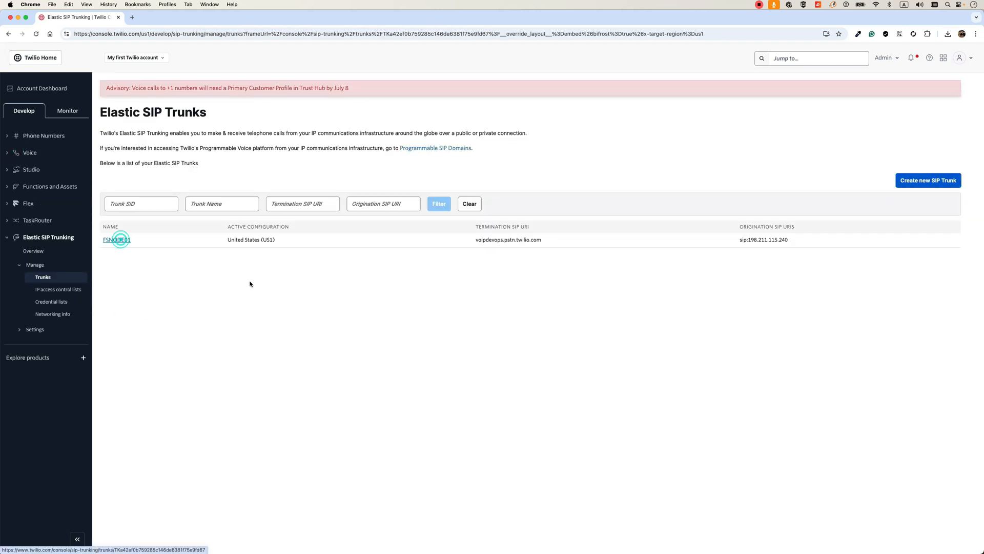
click(117, 240)
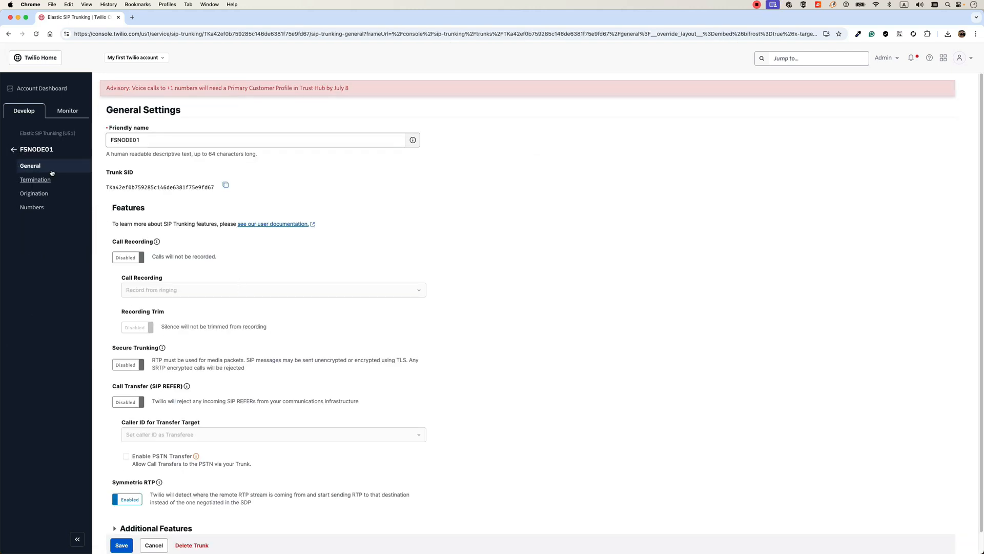
click(35, 179)
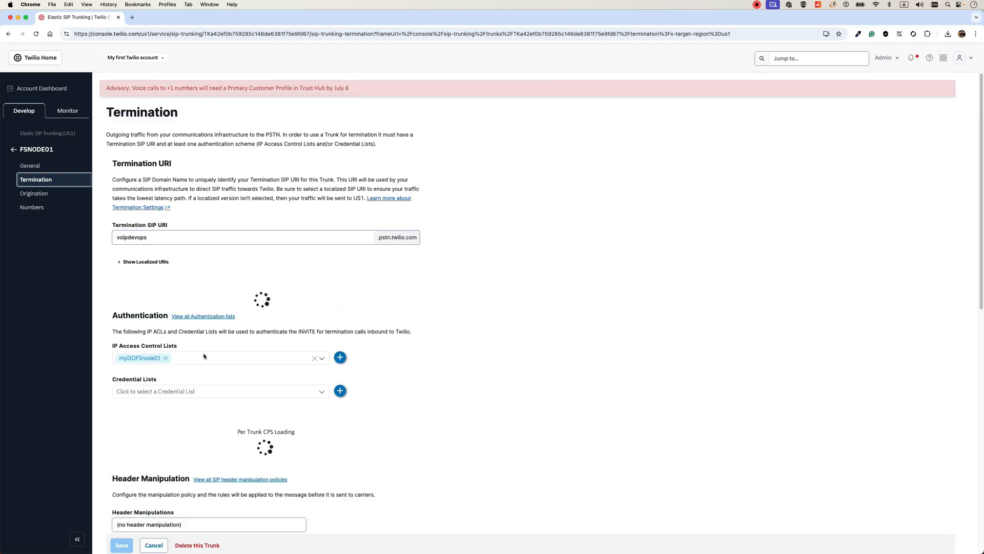
click(34, 193)
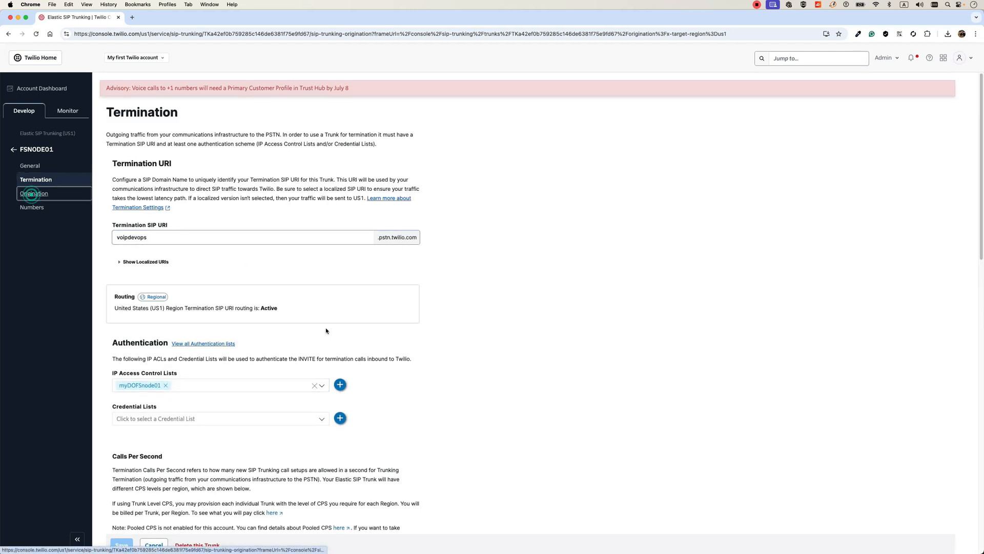
click(34, 192)
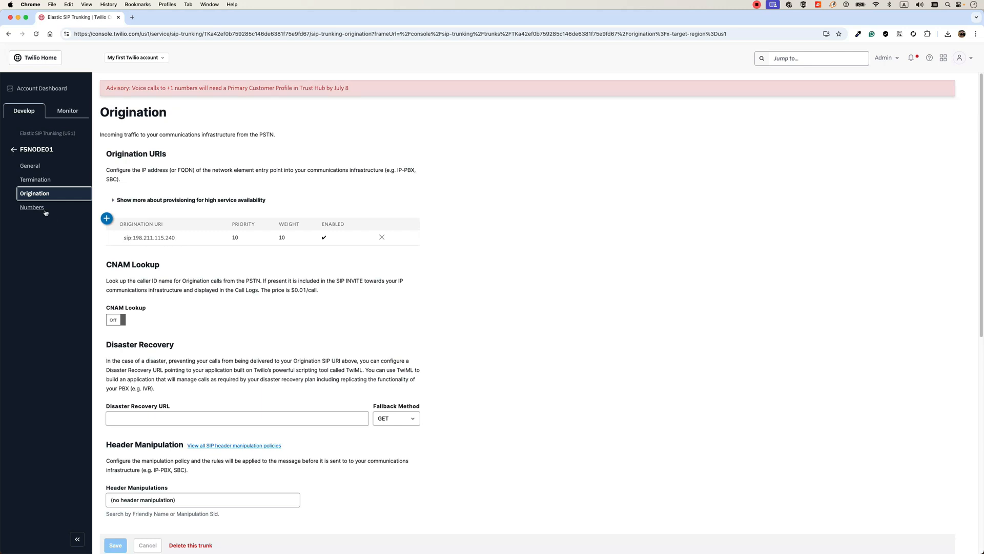
click(32, 207)
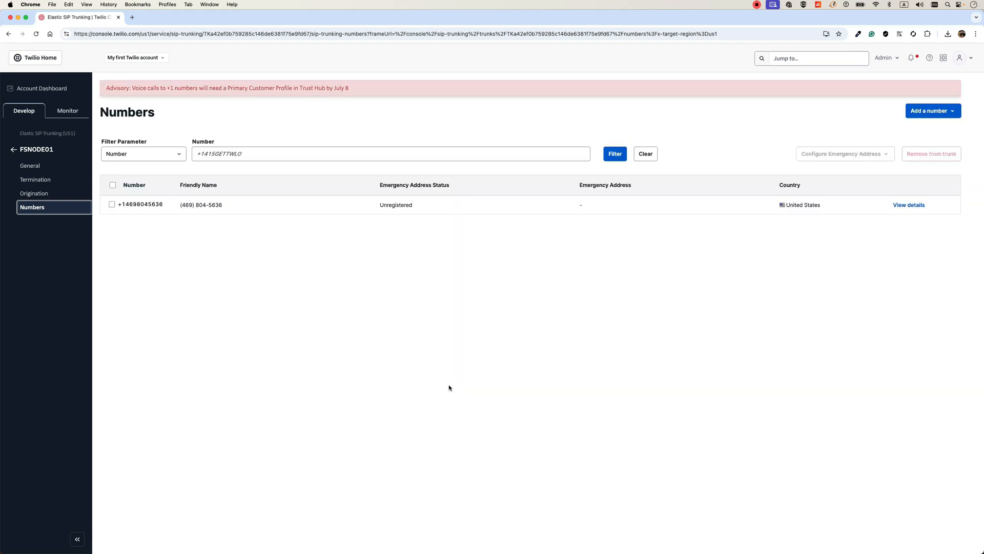
mouse_move(349, 316)
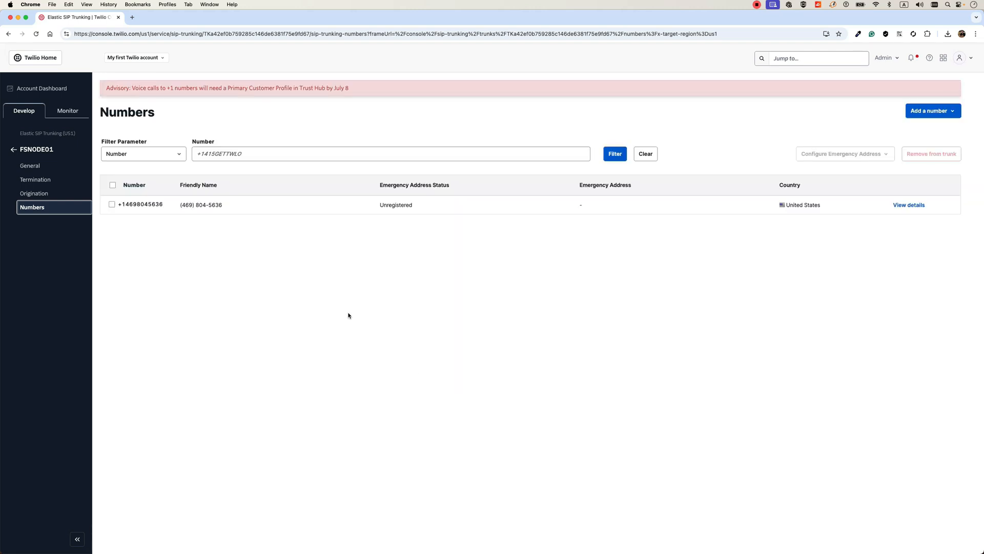